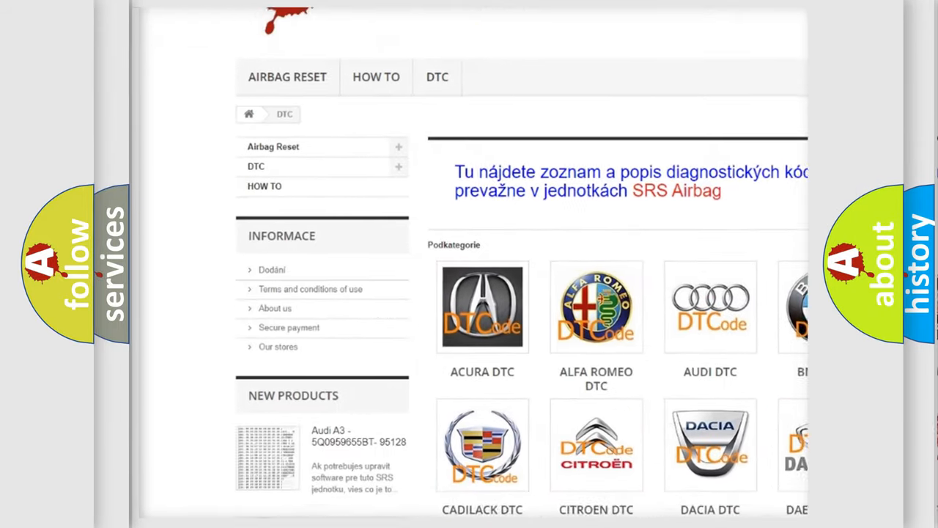
scroll("down", 3)
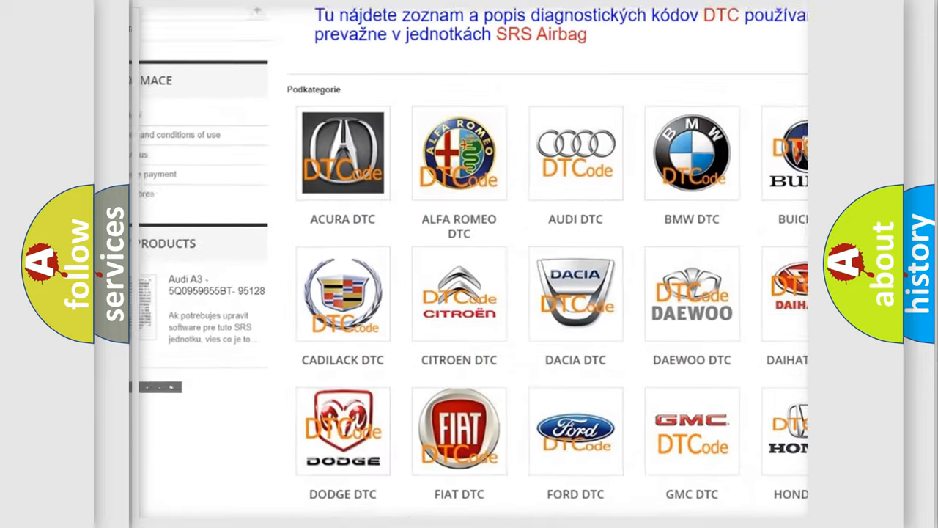
scroll("down", 3)
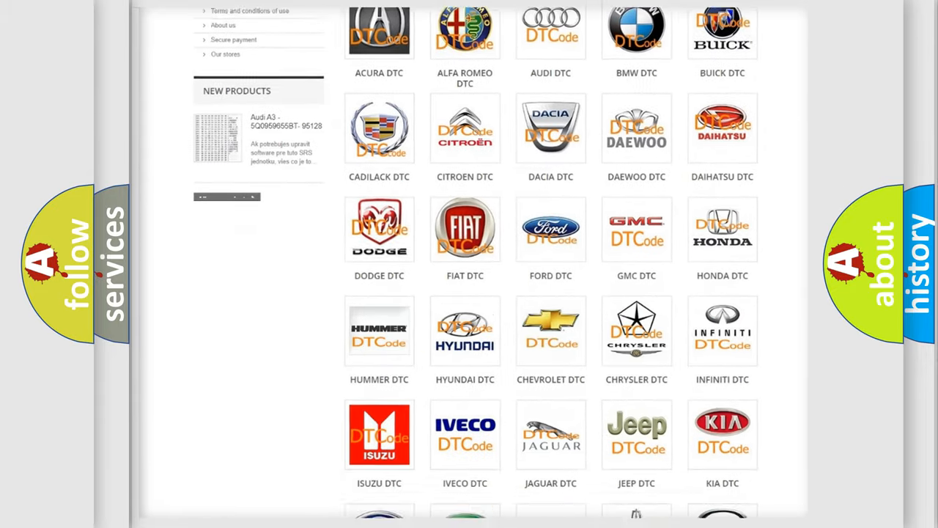
scroll("down", 3)
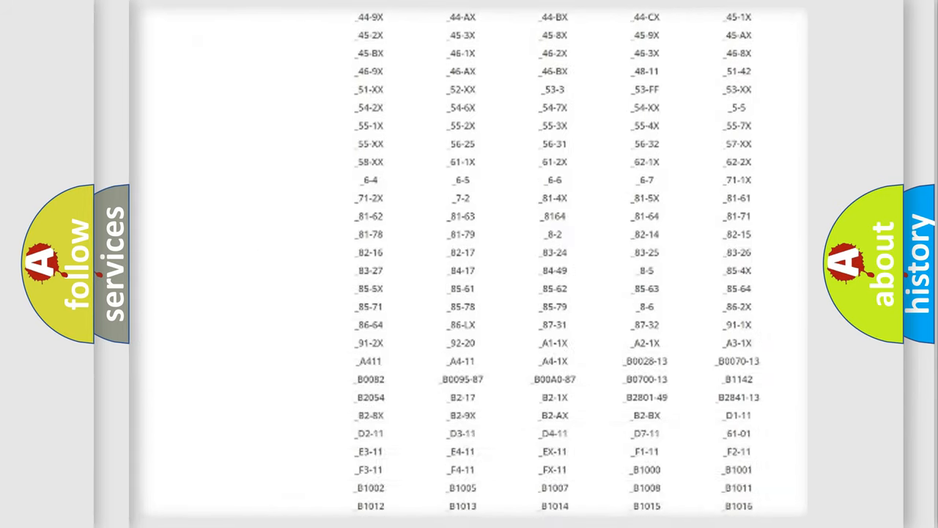
scroll("down", 3)
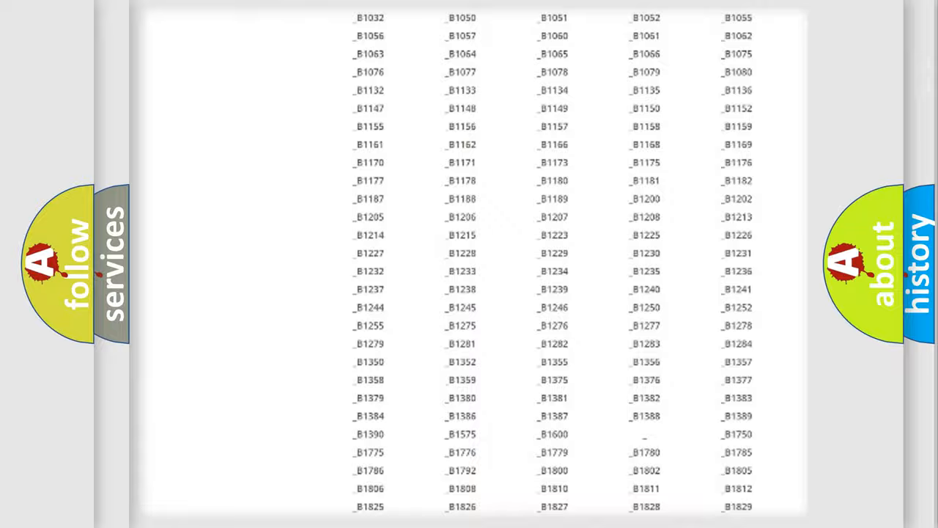